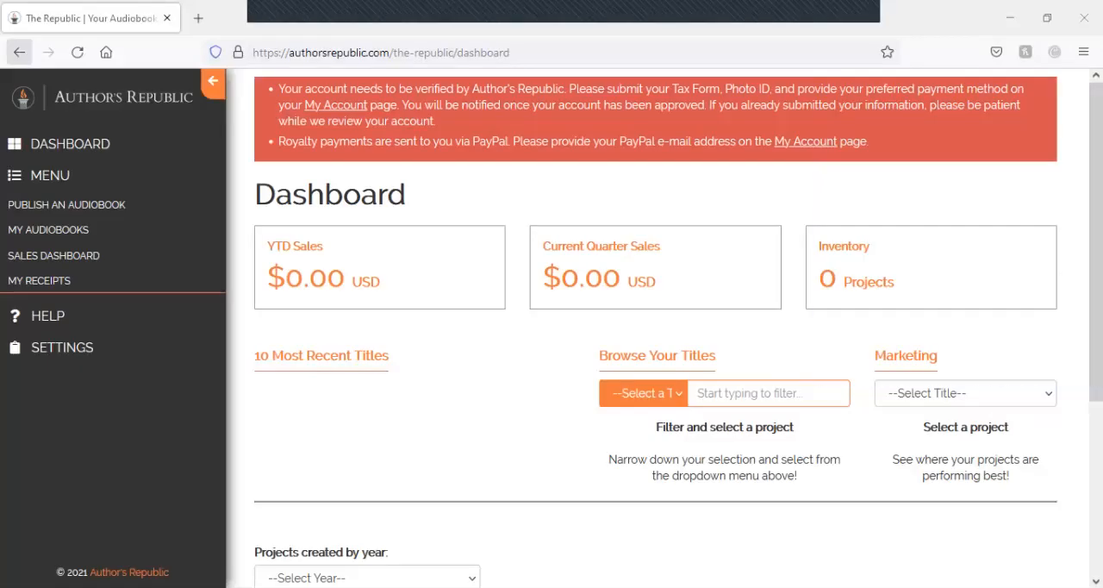
{"action": "mouse_move", "coordinate": [20, 49]}
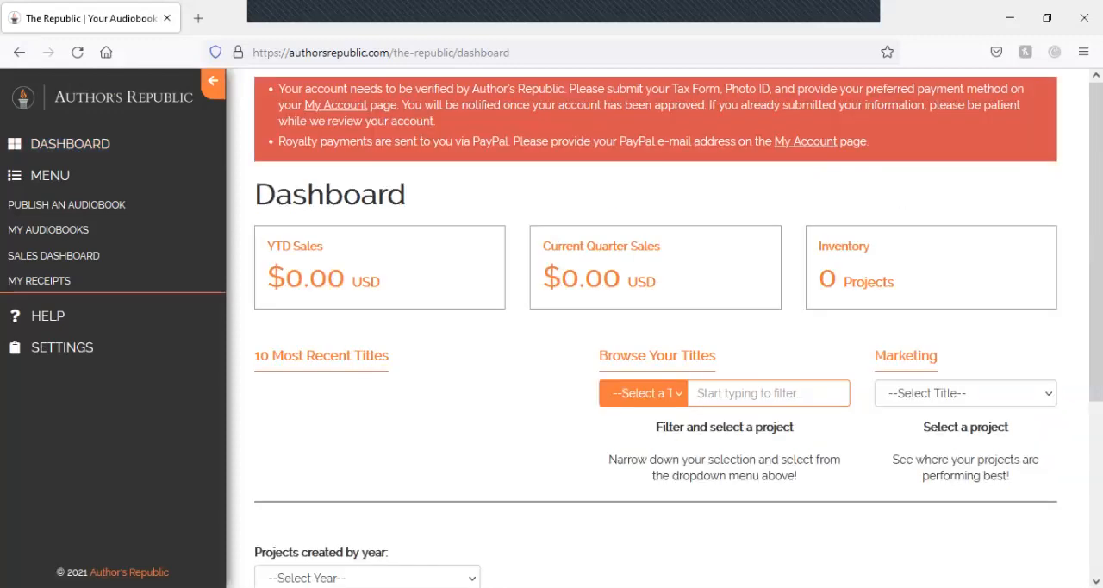
Step: Leave Browse Your Titles unset and choose 2021 for Projects created by year
{"action": "scroll", "scroll_direction": "down", "scroll_amount": 3}
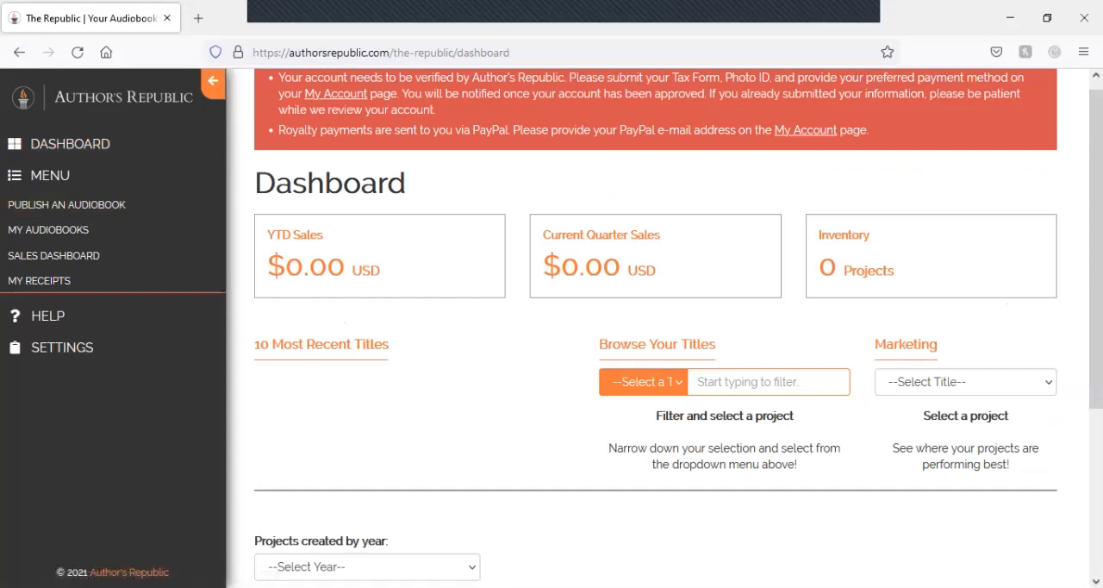
{"action": "scroll", "scroll_direction": "down", "scroll_amount": 3}
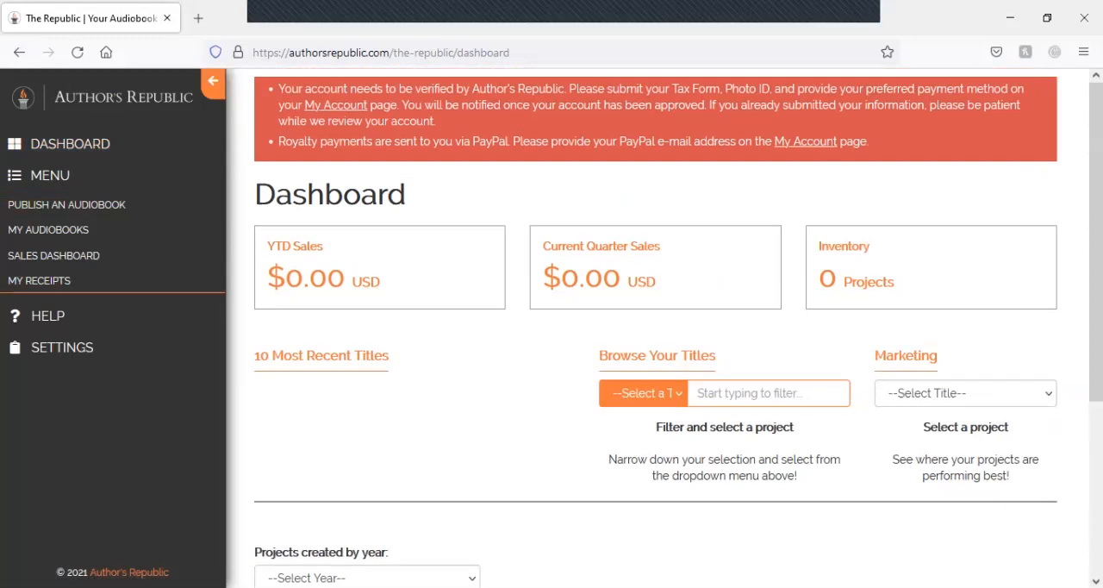
{"action": "left_click", "coordinate": [641, 393]}
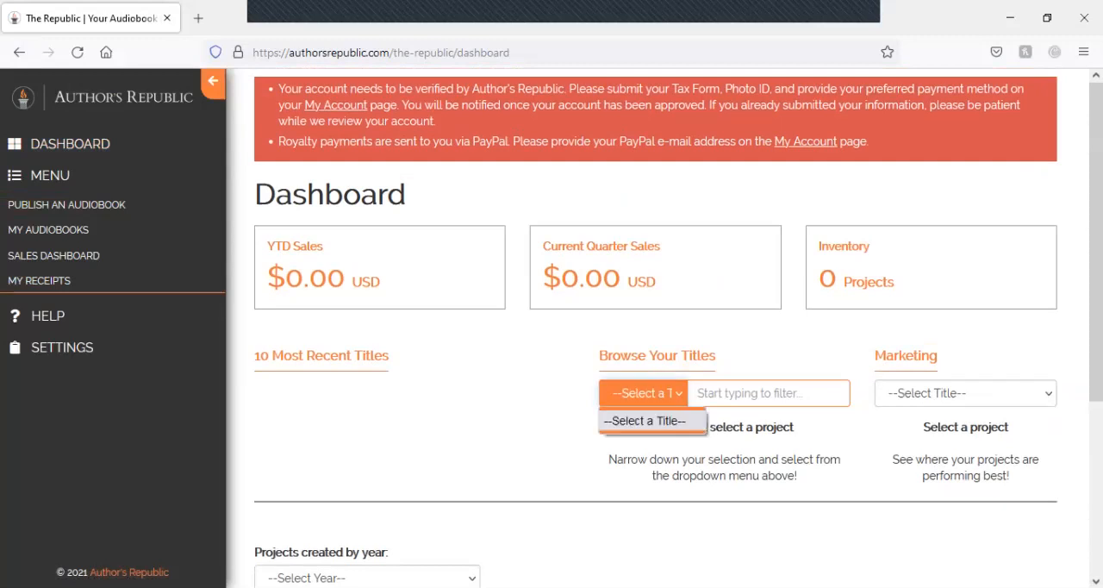
{"action": "left_click", "coordinate": [964, 392]}
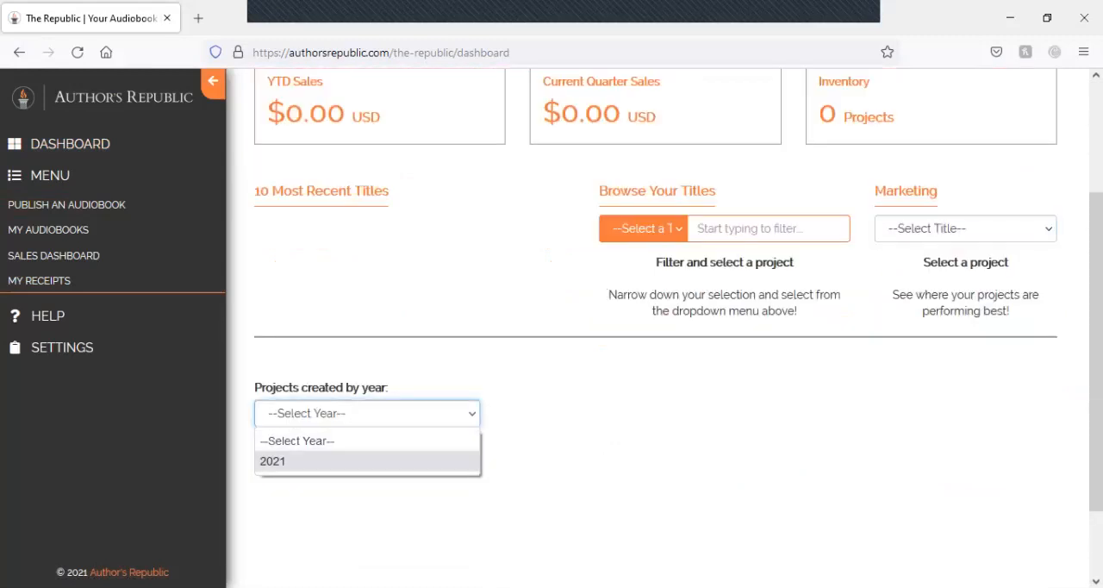
{"action": "left_click", "coordinate": [272, 462]}
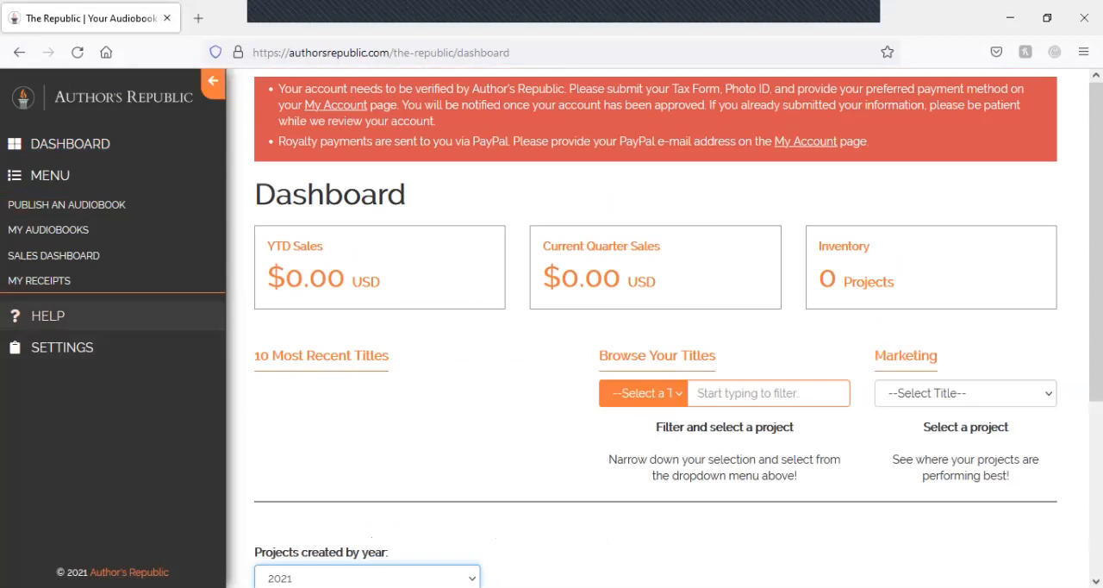
{"action": "left_click", "coordinate": [37, 279]}
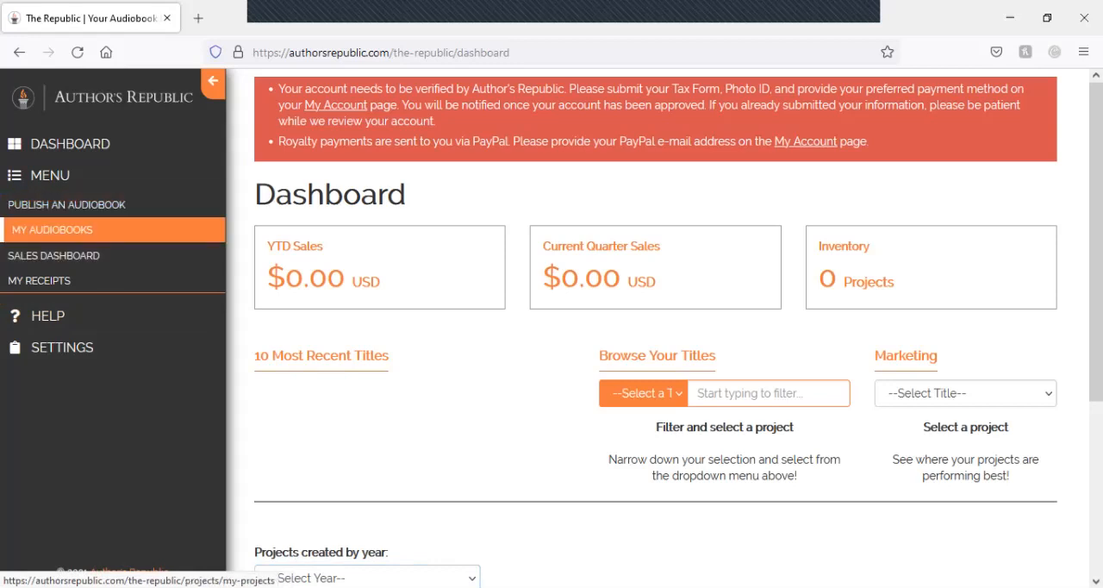
Step: From My Audiobooks, create a new project to reach the blank Audiobook Metadata form
{"action": "left_click", "coordinate": [48, 229]}
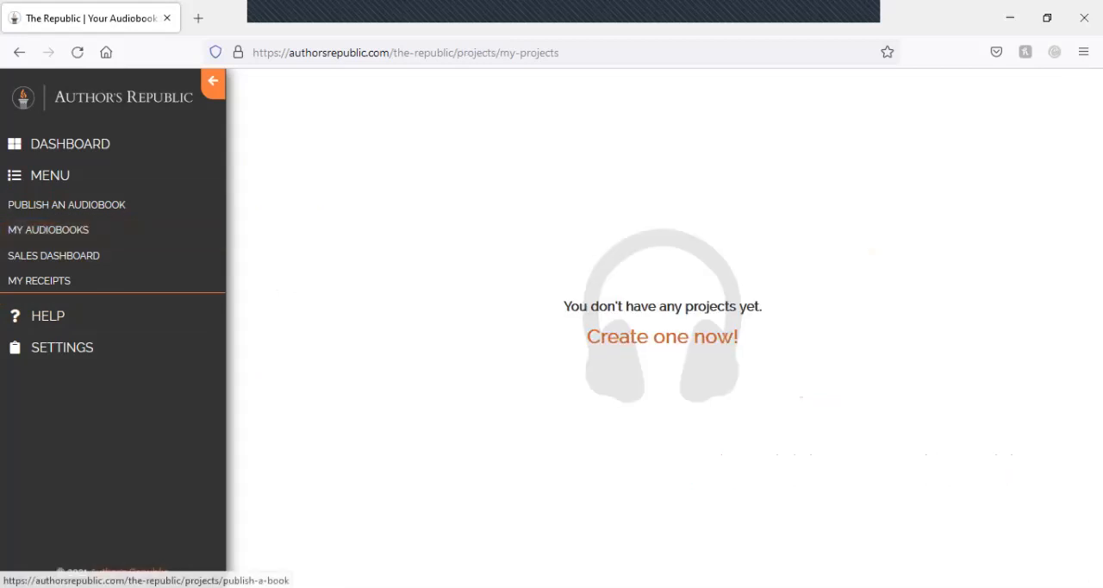
{"action": "mouse_move", "coordinate": [662, 336]}
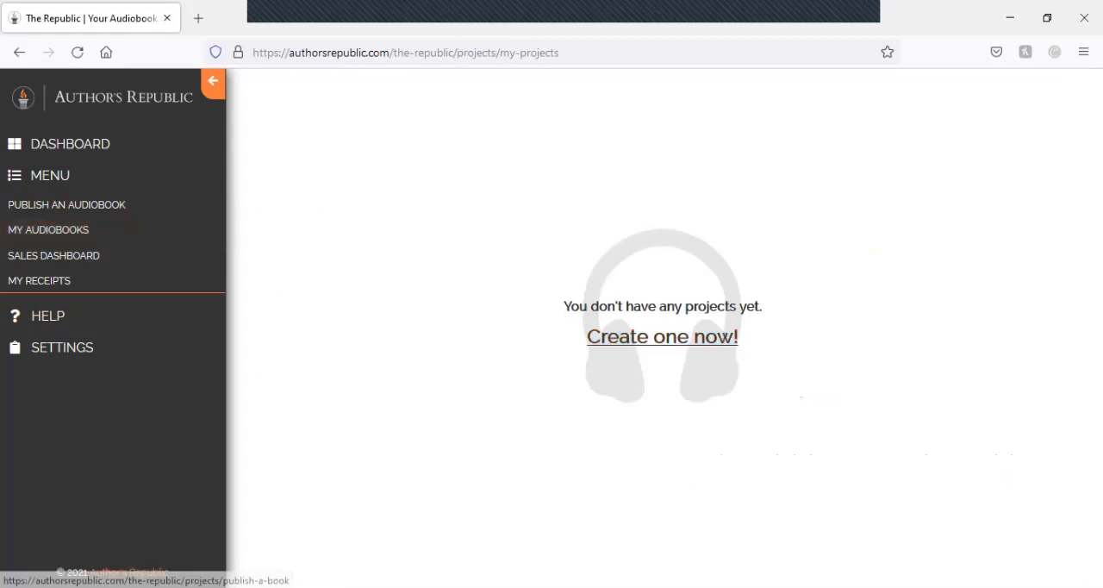
{"action": "left_click", "coordinate": [661, 336]}
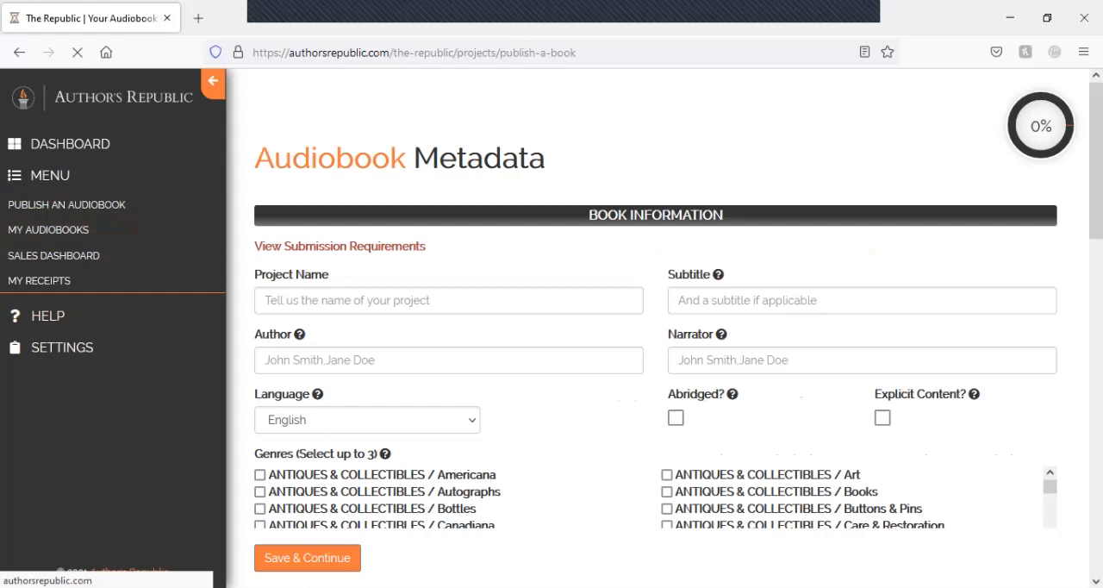
{"action": "scroll", "scroll_direction": "down", "scroll_amount": 3}
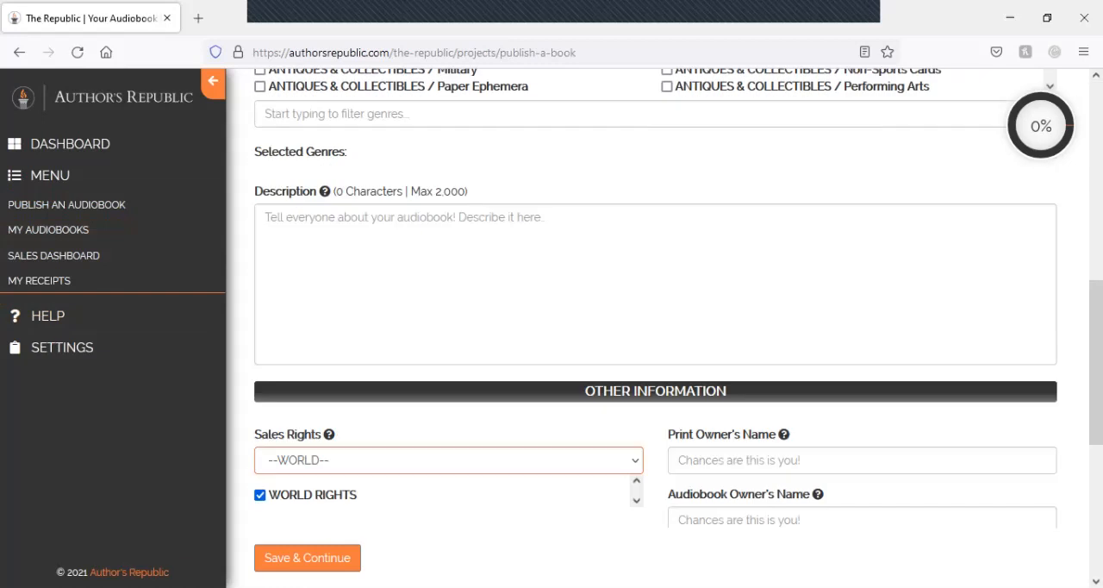
{"action": "scroll", "scroll_direction": "down", "scroll_amount": 3}
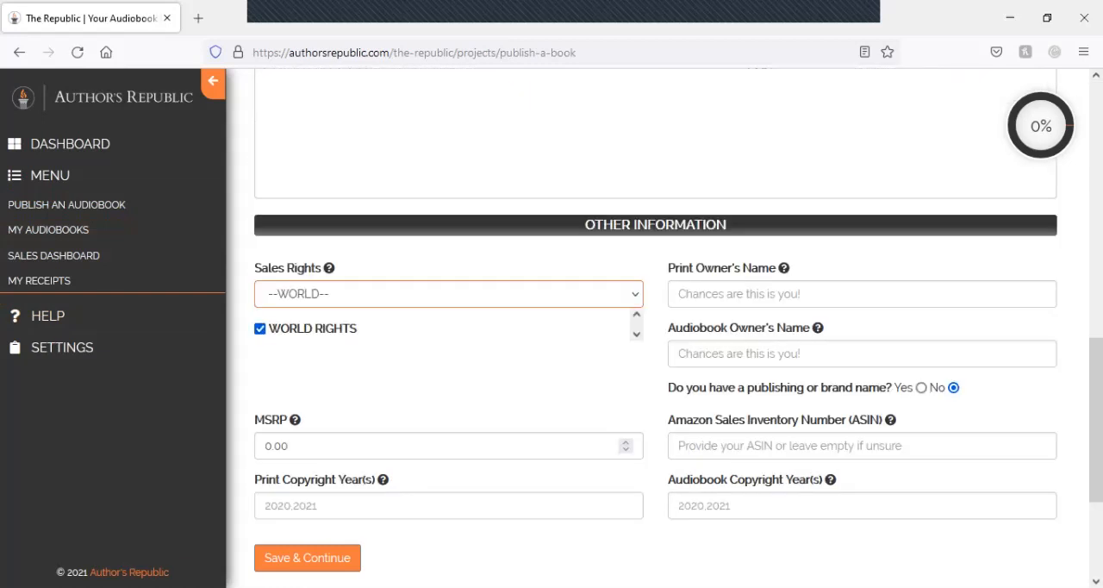
{"action": "left_click", "coordinate": [448, 293]}
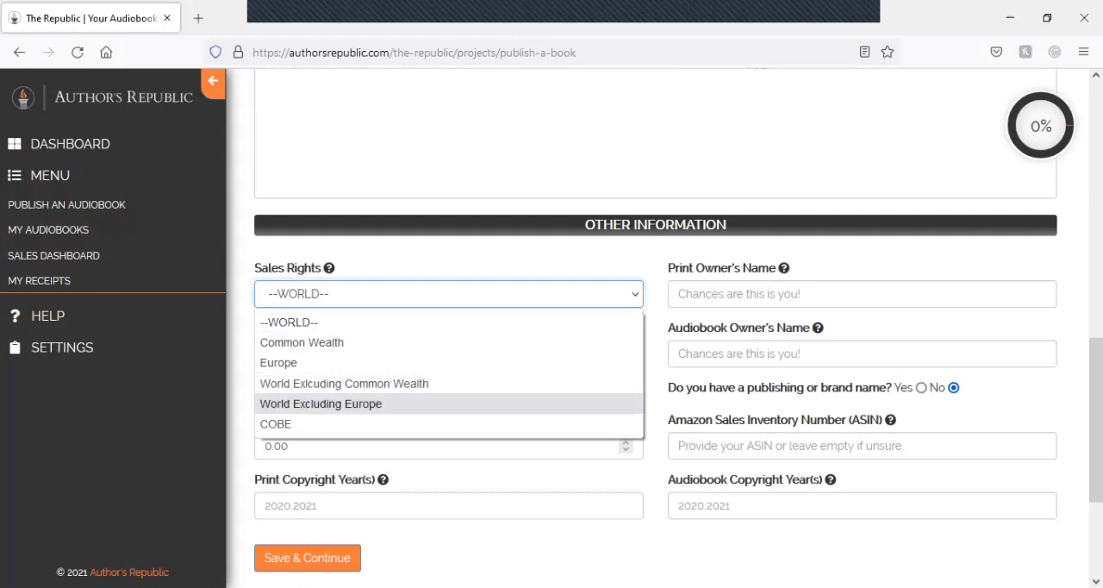
{"action": "left_click", "coordinate": [289, 321]}
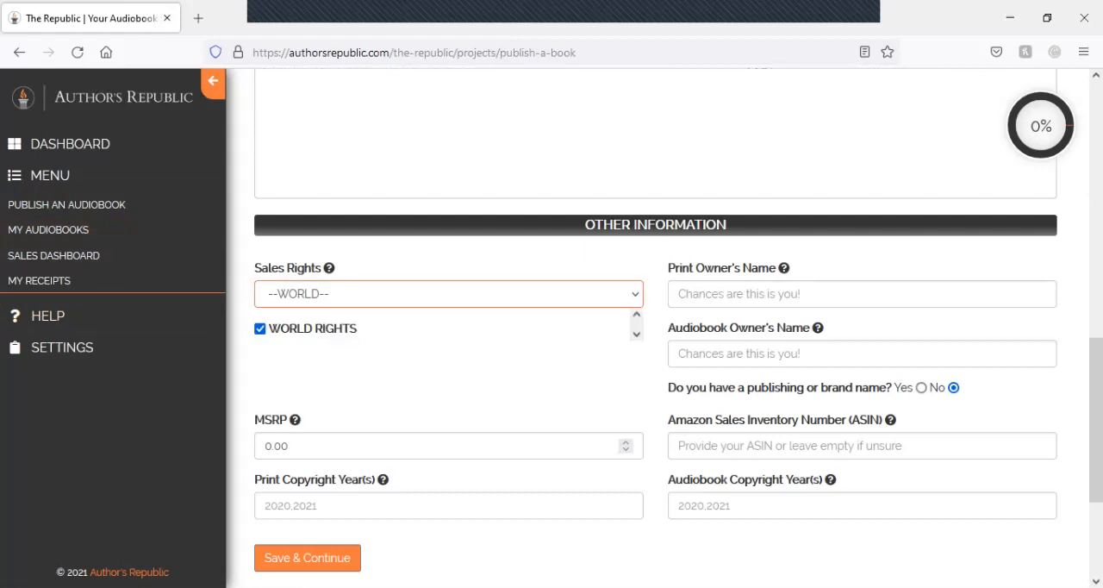
{"action": "left_click", "coordinate": [861, 293]}
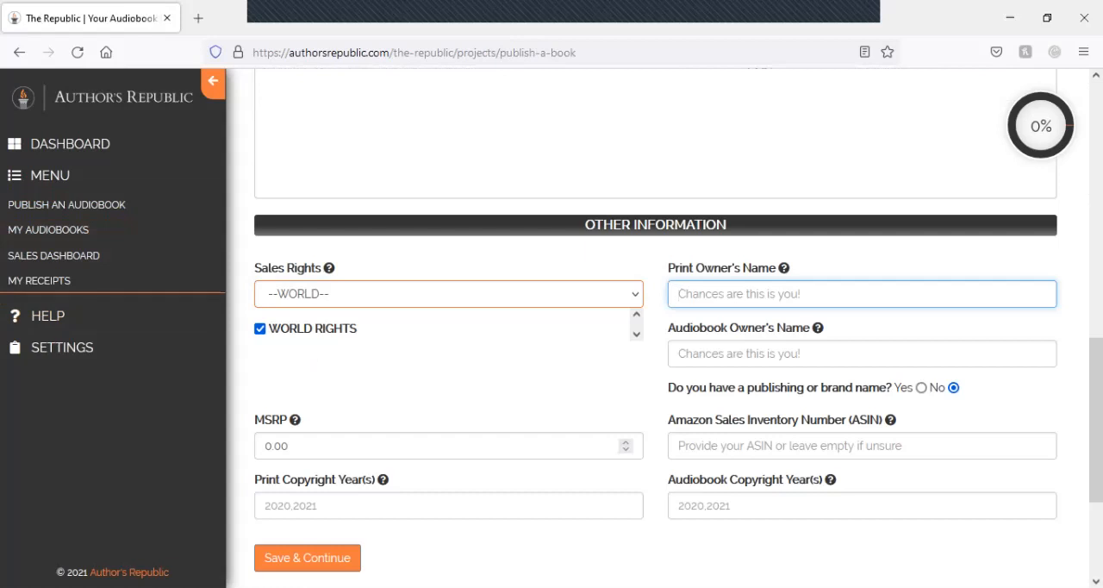
{"action": "left_click", "coordinate": [861, 353]}
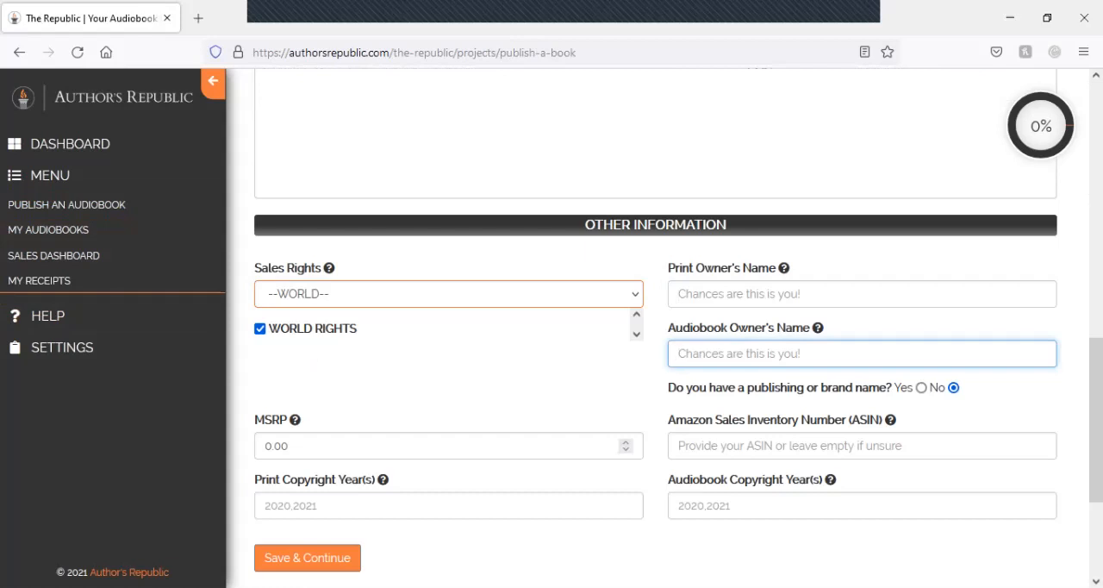
{"action": "left_click", "coordinate": [852, 505]}
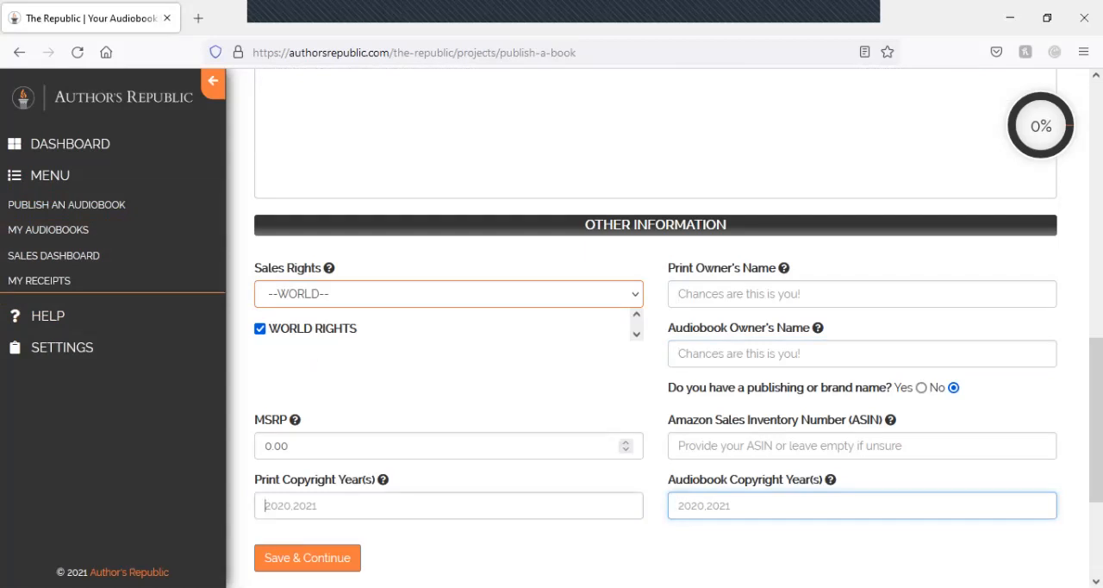
{"action": "left_click", "coordinate": [448, 507]}
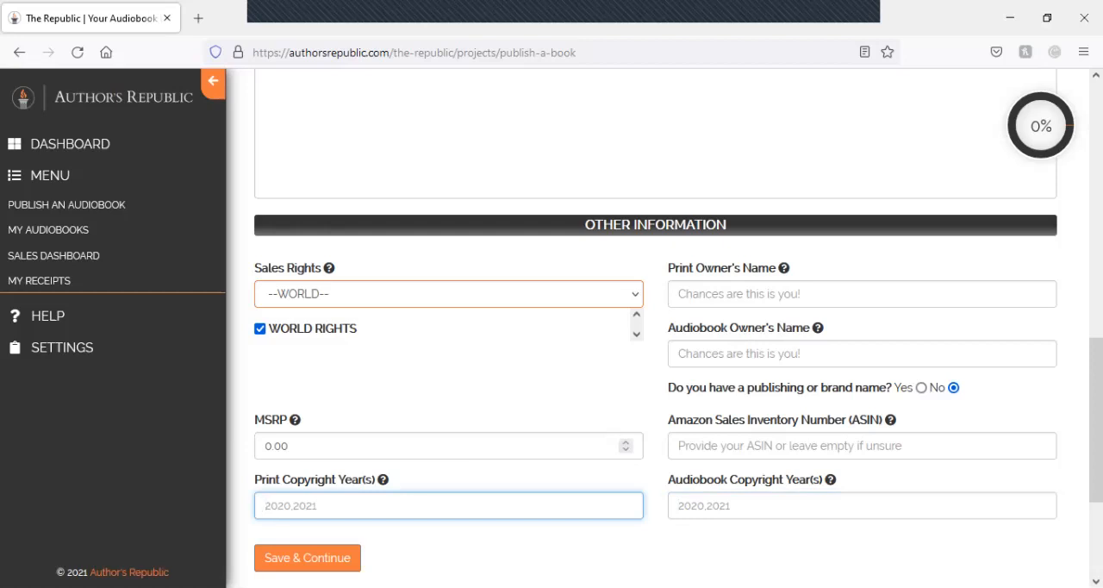
Step: Raise the MSRP to 0.01, then focus the Digital Retail ISBN and ASIN fields
{"action": "left_click", "coordinate": [448, 506]}
{"action": "type", "text": "0.01"}
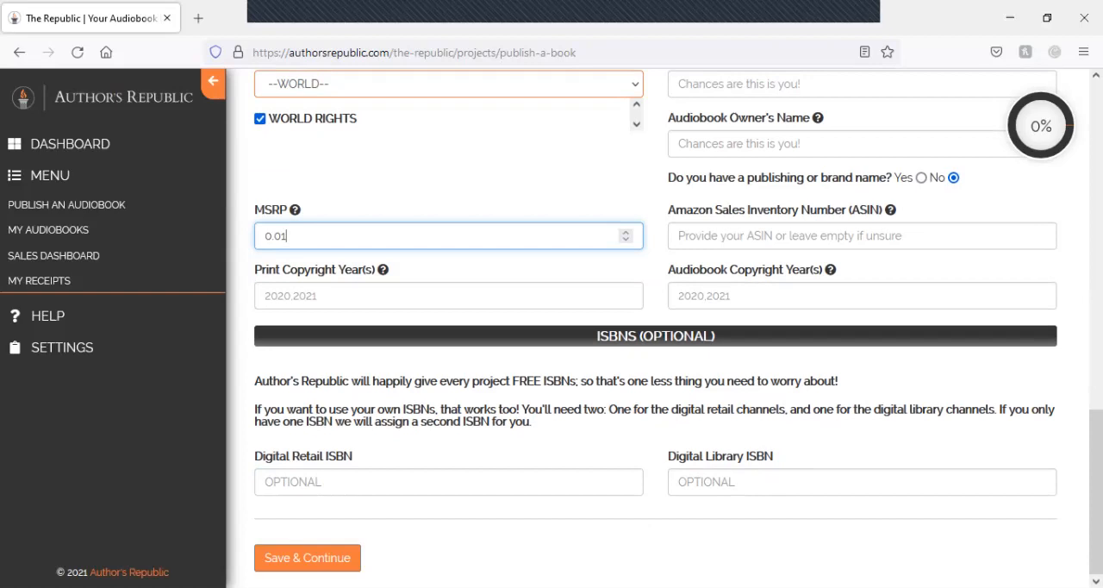
{"action": "left_click", "coordinate": [448, 482]}
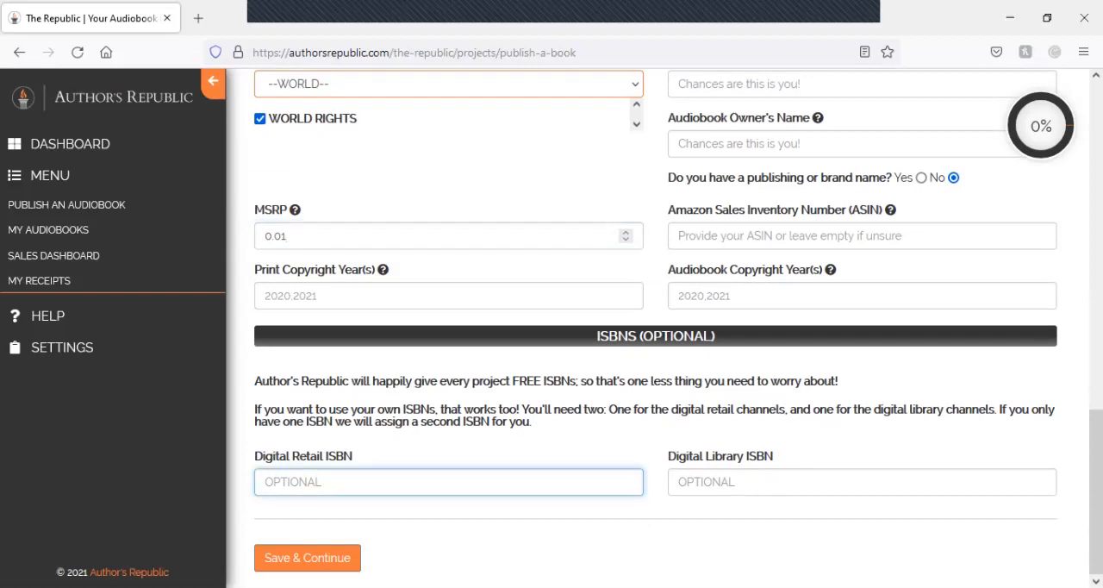
{"action": "left_click", "coordinate": [861, 482]}
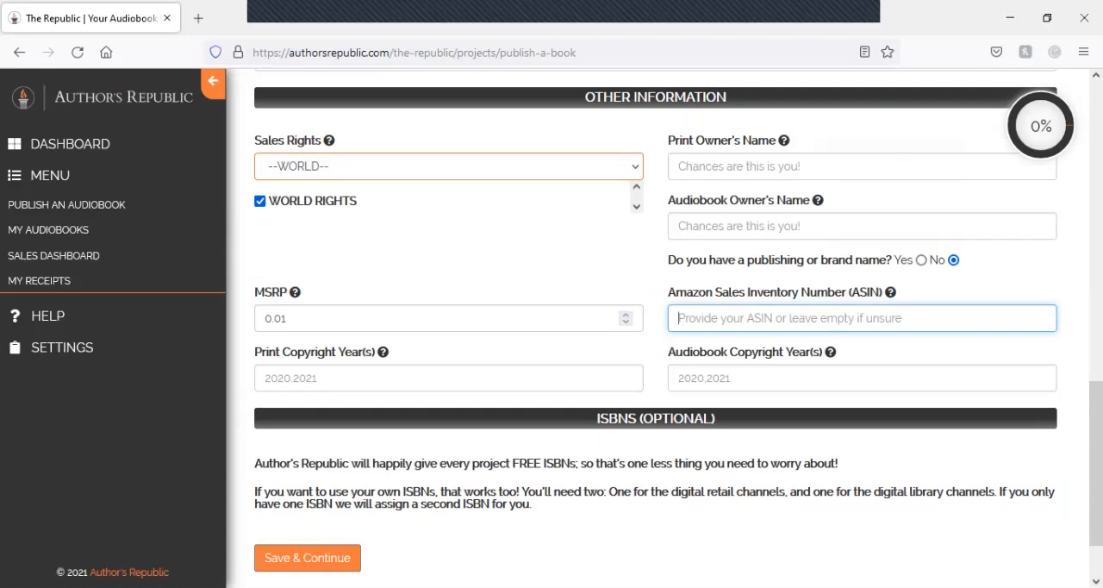
{"action": "scroll", "scroll_direction": "down", "scroll_amount": 3}
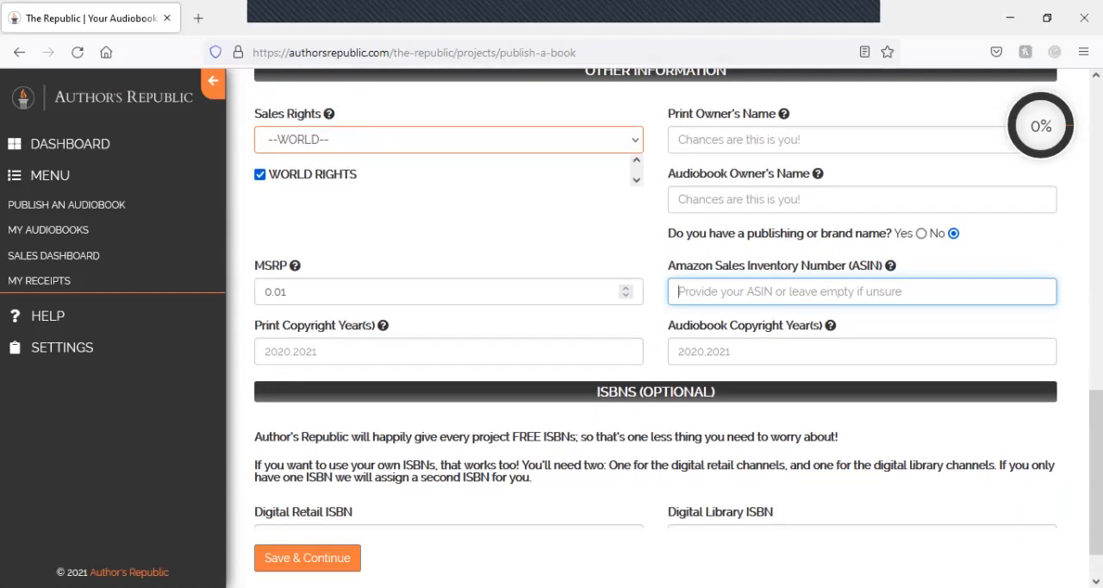
{"action": "scroll", "scroll_direction": "up", "scroll_amount": 3}
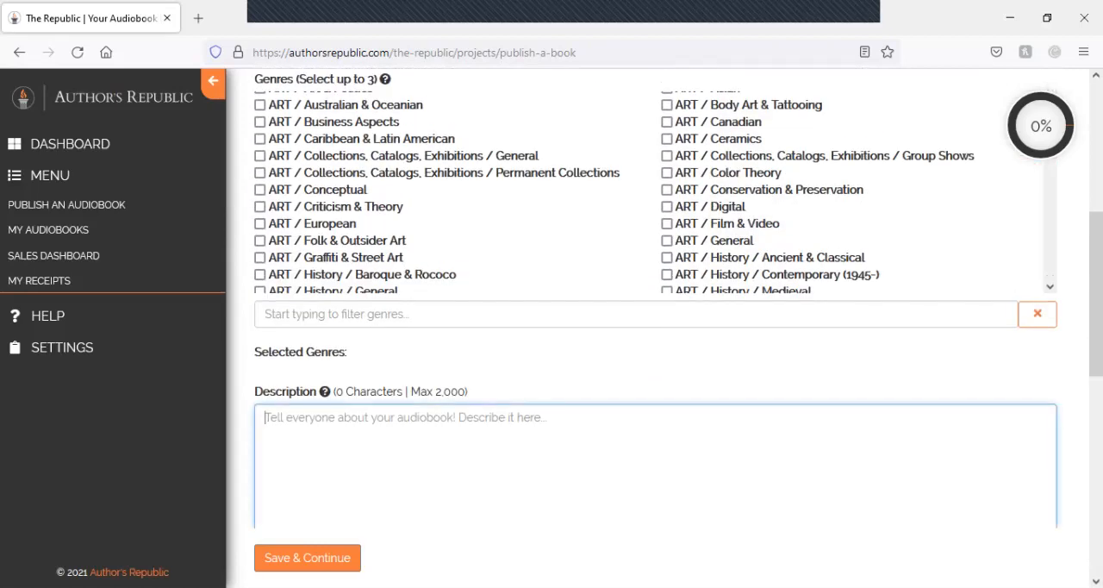
{"action": "scroll", "scroll_direction": "down", "scroll_amount": 3}
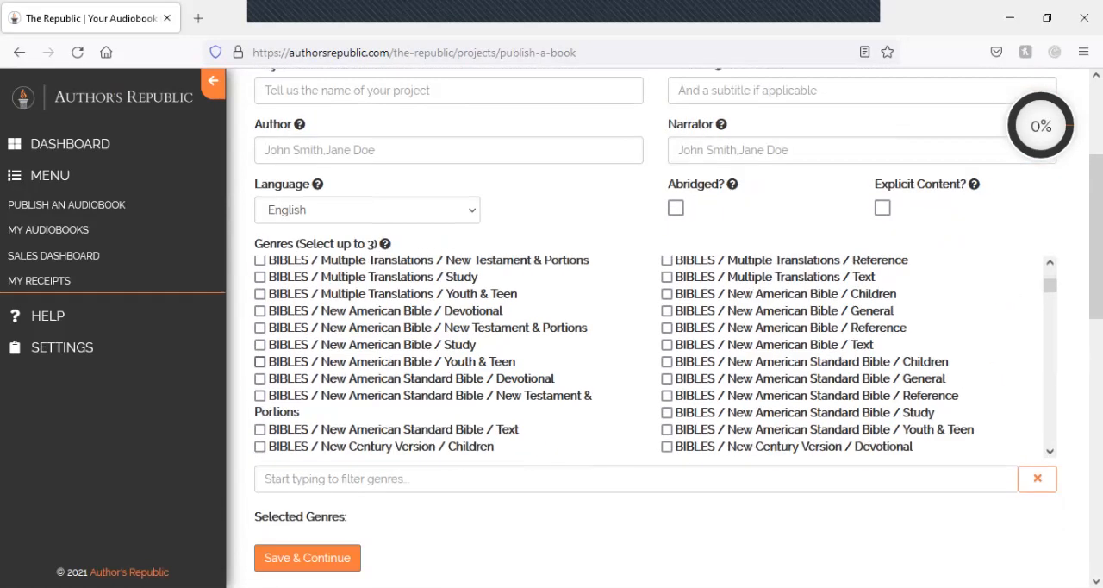
{"action": "scroll", "scroll_direction": "down", "scroll_amount": 3}
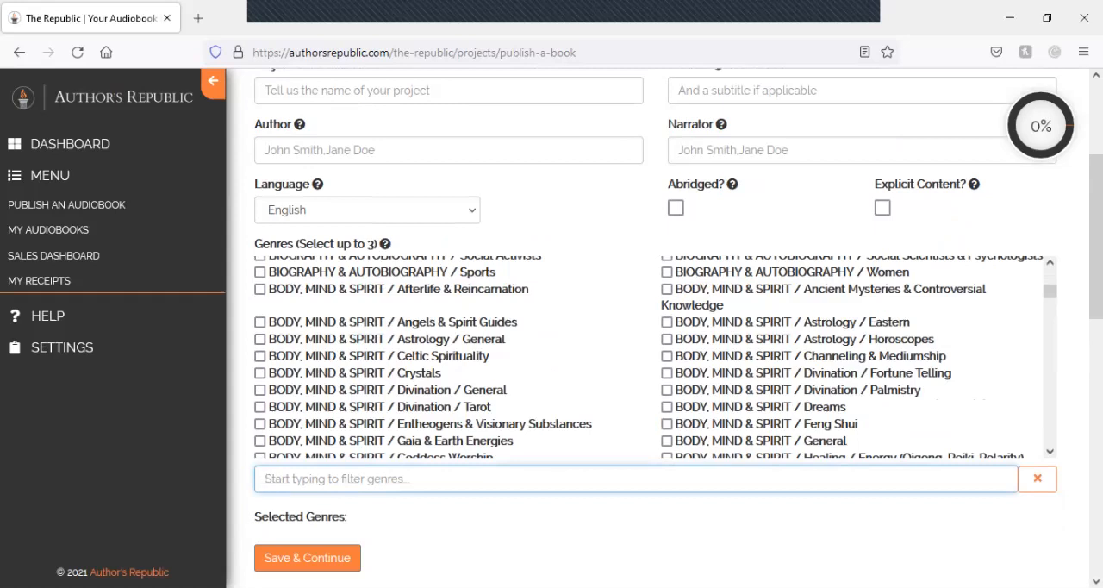
{"action": "type", "text": "games"}
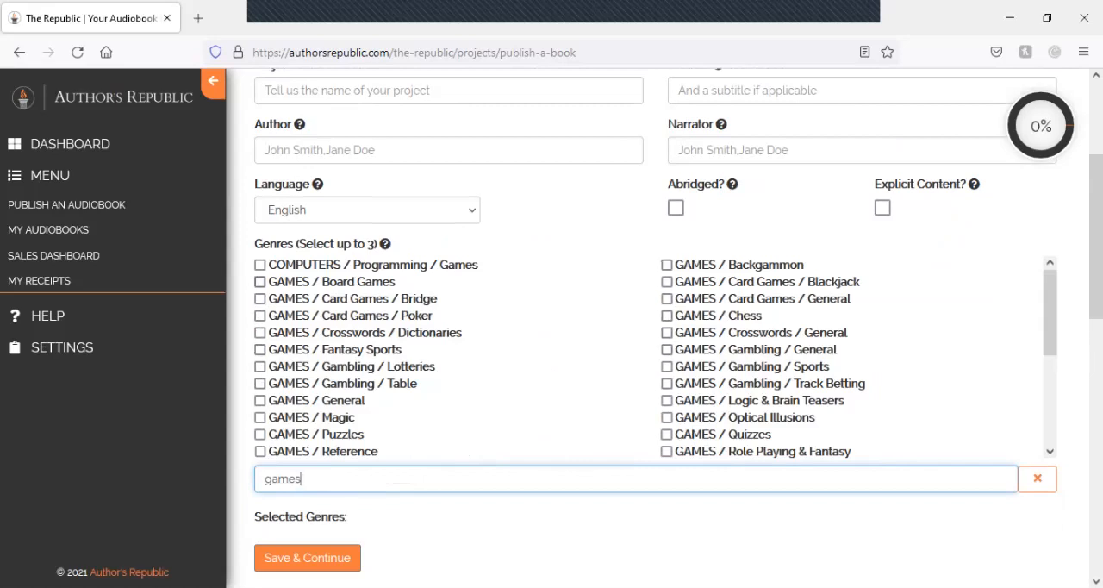
{"action": "scroll", "scroll_direction": "down", "scroll_amount": 3}
{"action": "type", "text": "Ba"}
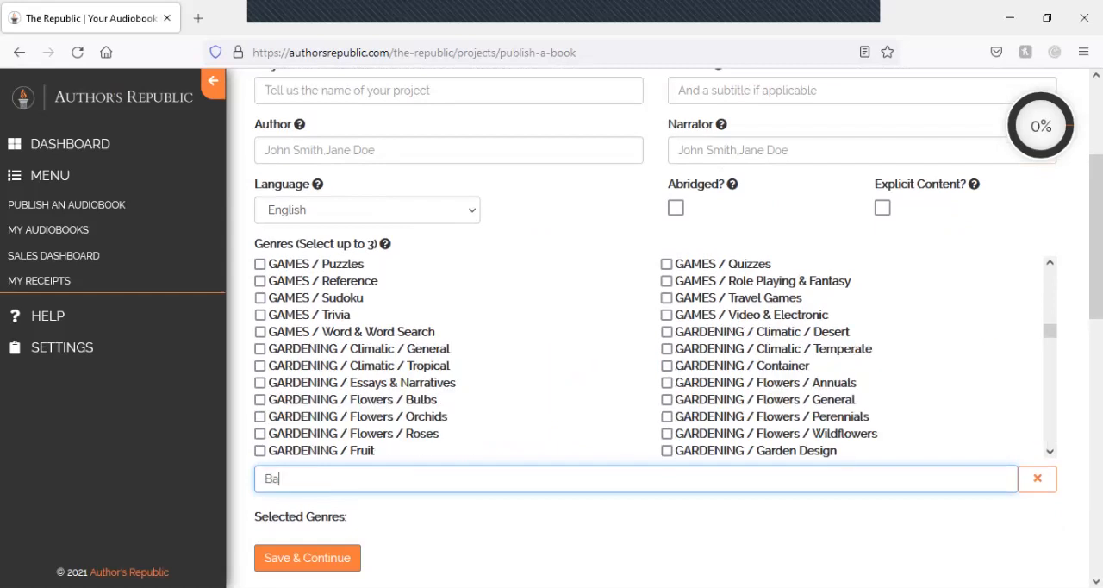
{"action": "type", "text": "se"}
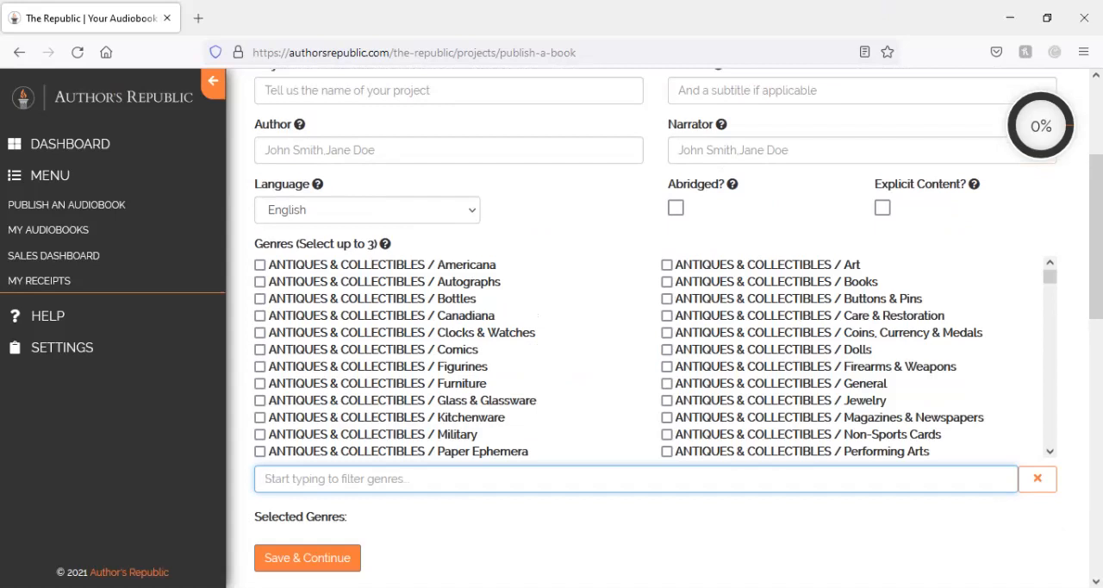
{"action": "scroll", "scroll_direction": "up", "scroll_amount": 3}
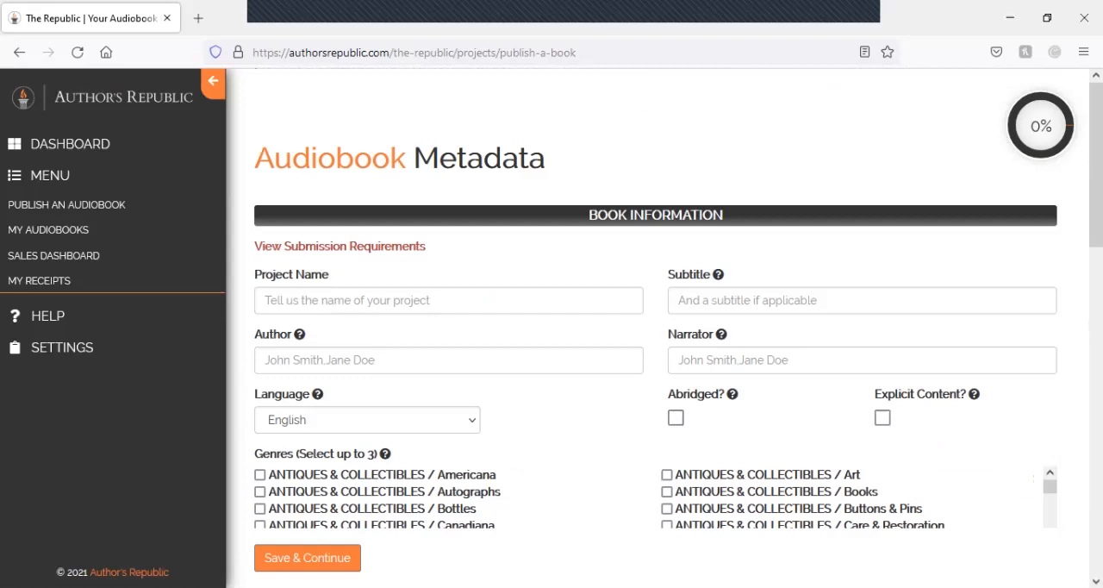
{"action": "mouse_move", "coordinate": [734, 393]}
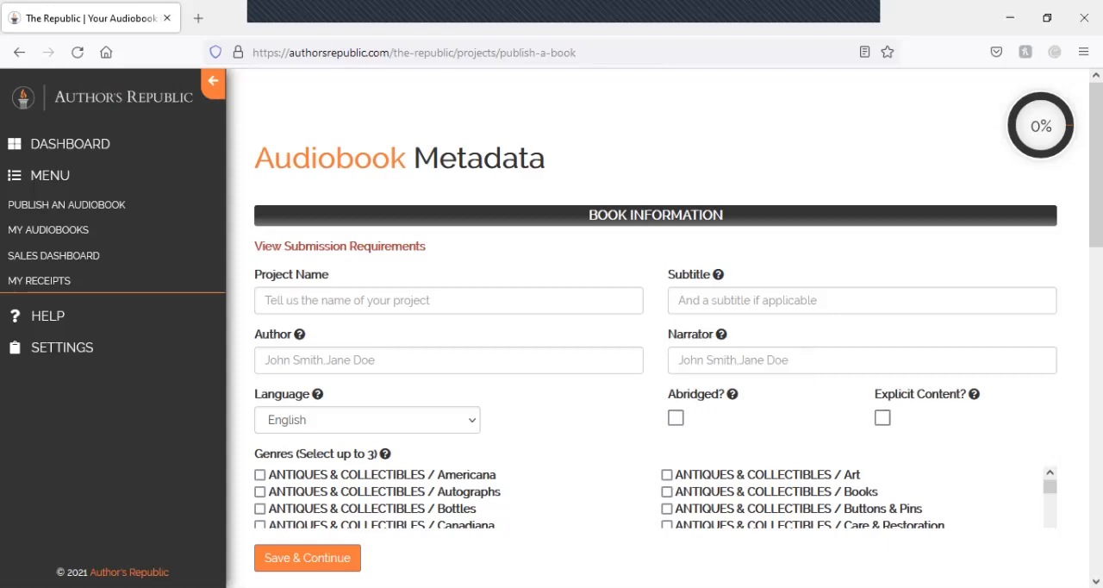
{"action": "scroll", "scroll_direction": "down", "scroll_amount": 3}
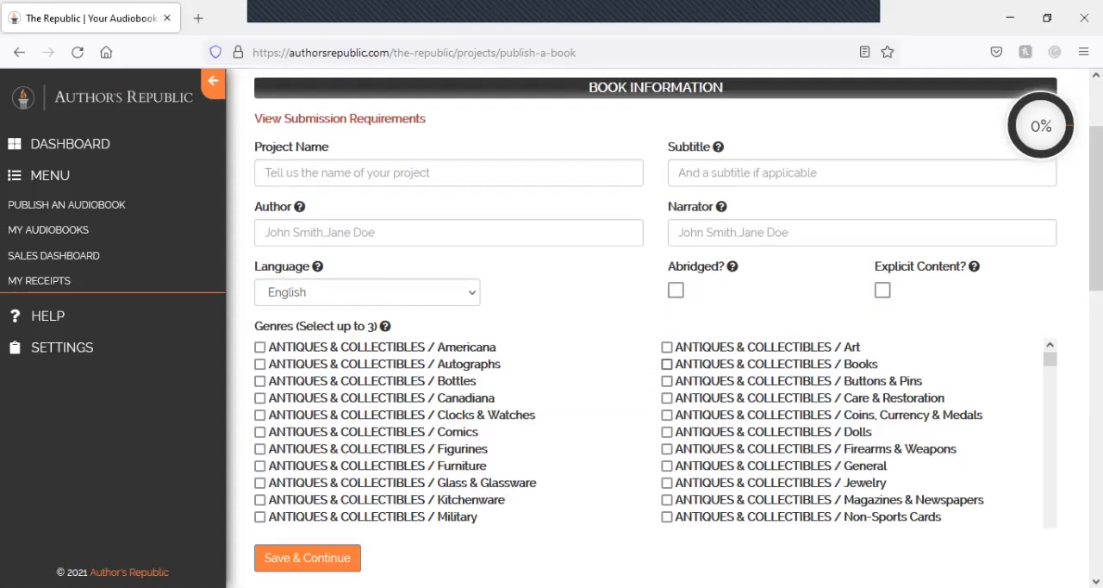
Step: Return to the Dashboard, then navigate via Settings to My Account
{"action": "left_click", "coordinate": [69, 143]}
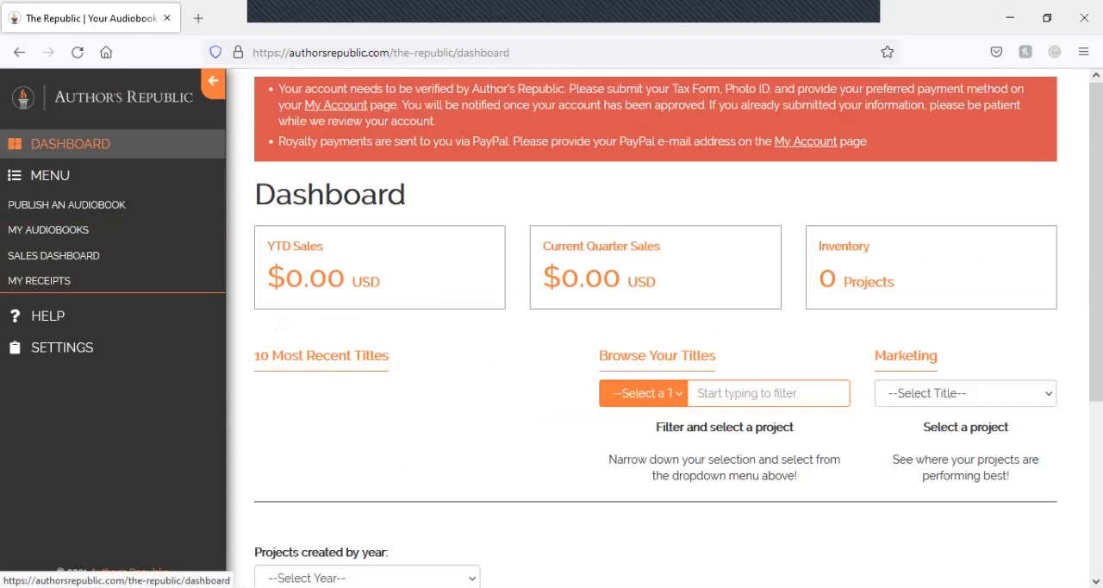
{"action": "left_click", "coordinate": [48, 176]}
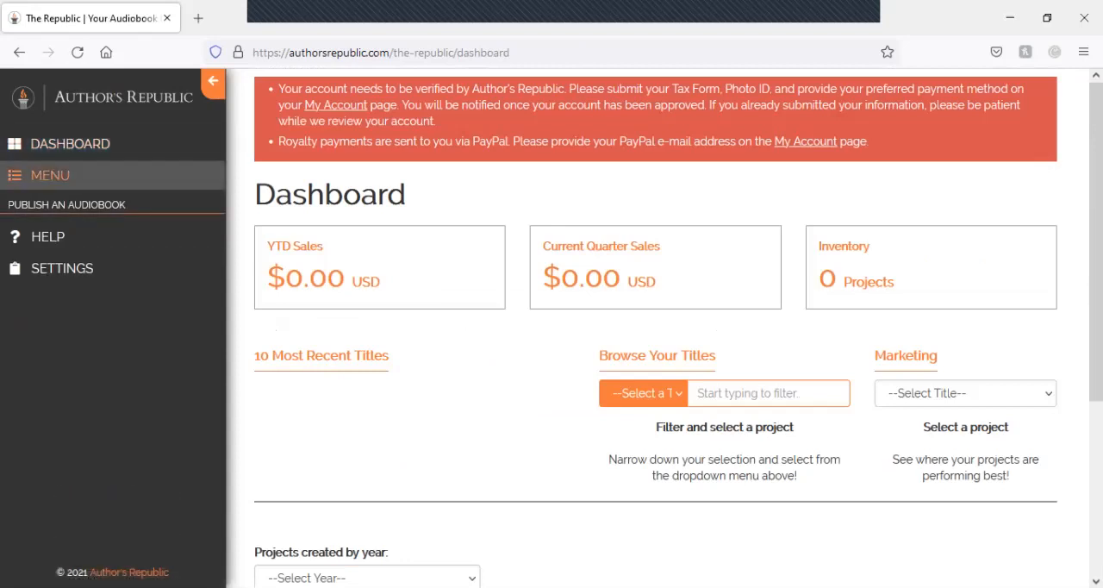
{"action": "left_click", "coordinate": [62, 269]}
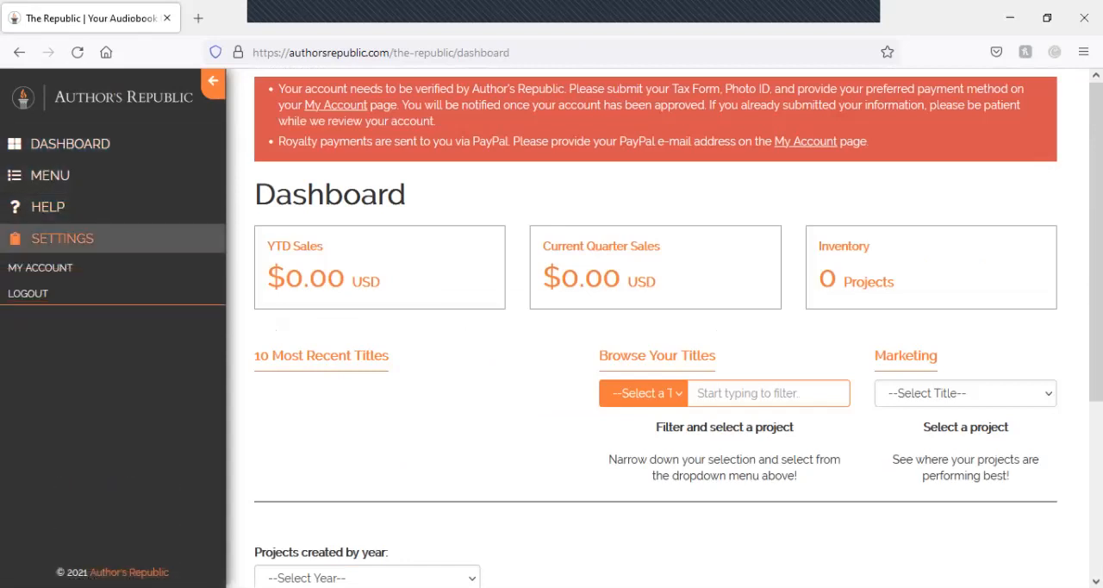
{"action": "left_click", "coordinate": [45, 267]}
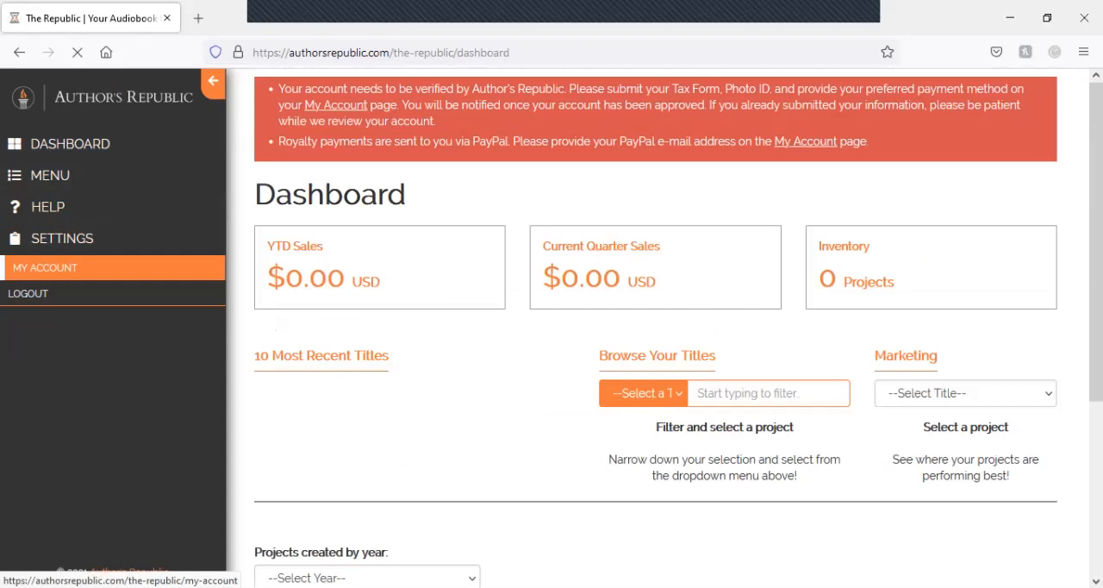
Step: View the My Information tab with legal name, pen name and email fields
{"action": "left_click", "coordinate": [45, 267]}
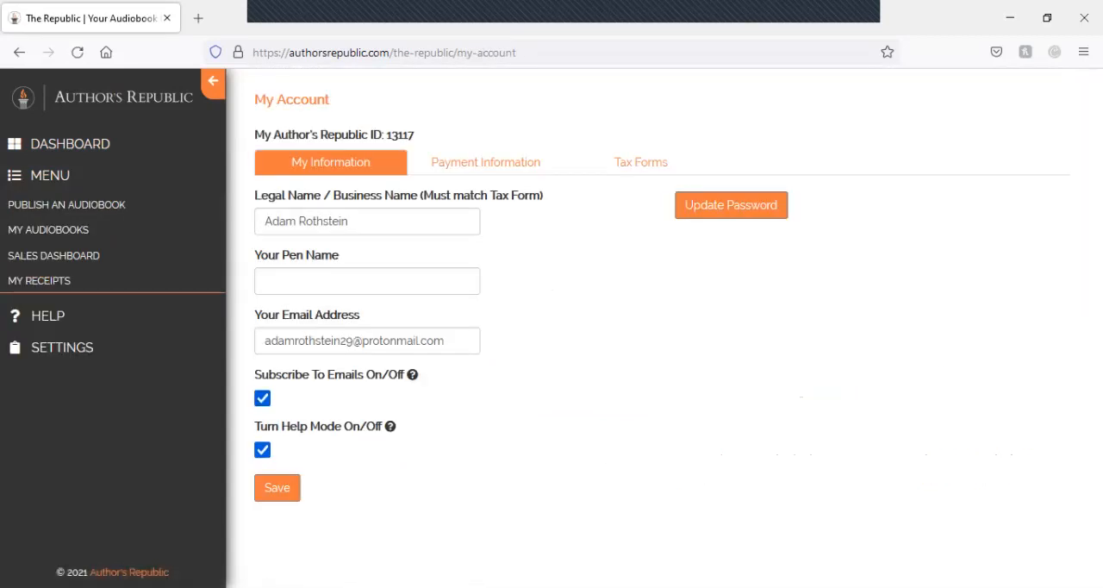
{"action": "mouse_move", "coordinate": [50, 229]}
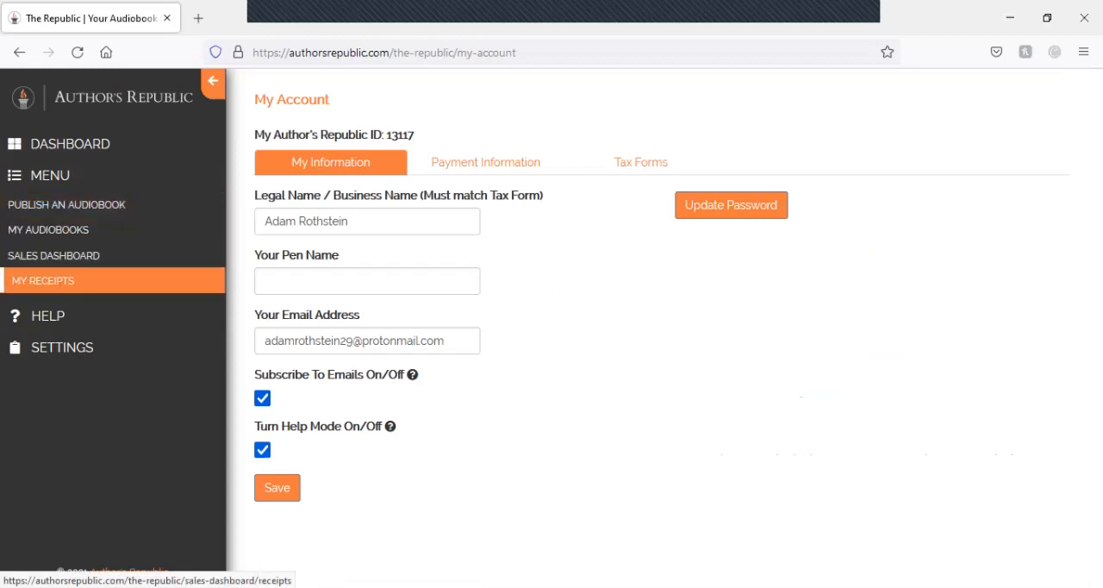
Step: Start Publish an Audiobook and scroll the blank form down to the ISBNs section
{"action": "left_click", "coordinate": [65, 205]}
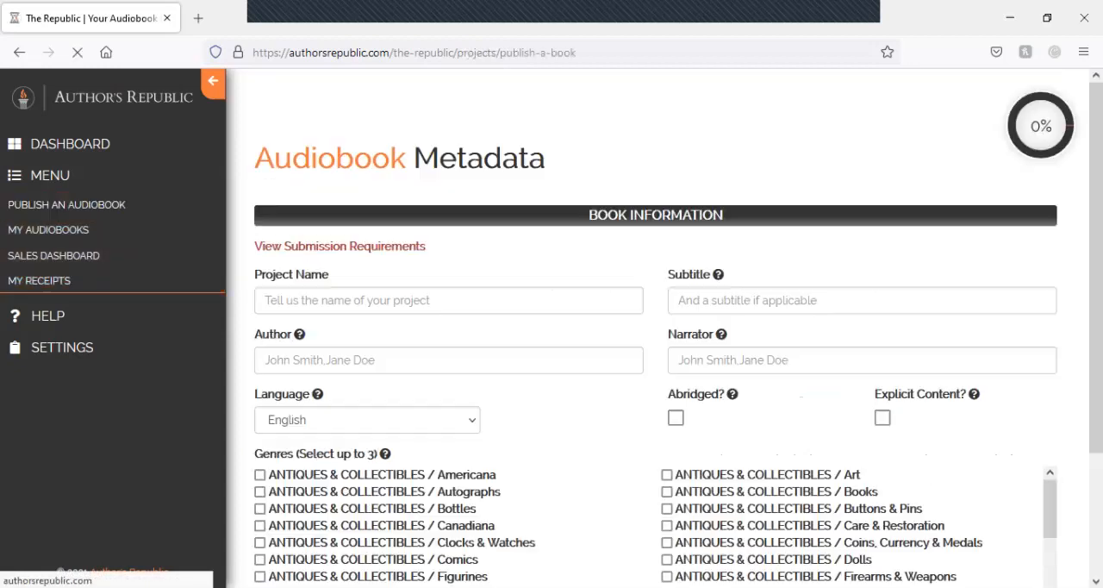
{"action": "scroll", "scroll_direction": "down", "scroll_amount": 3}
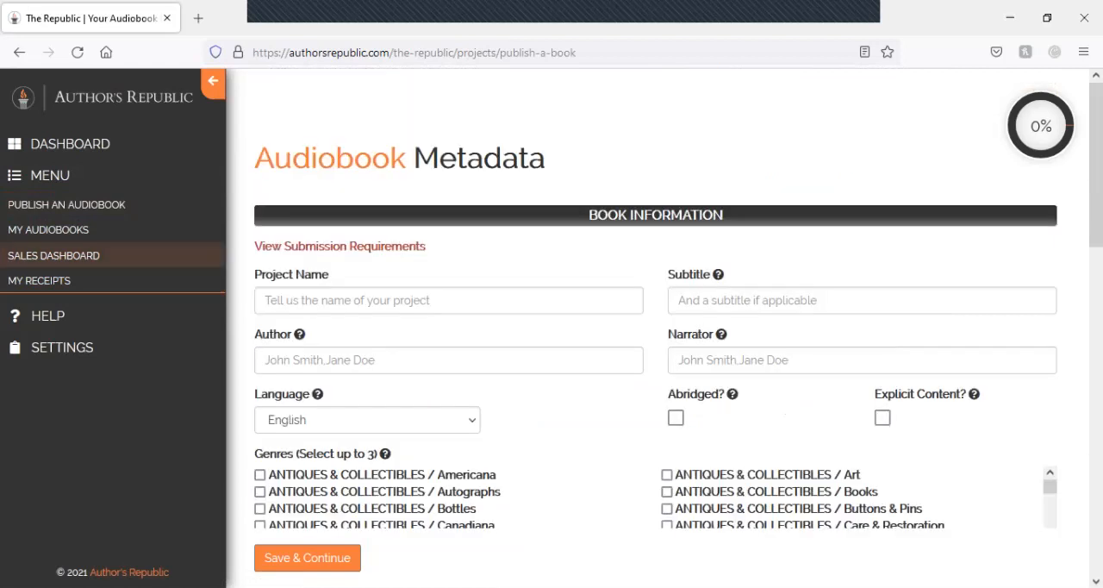
{"action": "scroll", "scroll_direction": "down", "scroll_amount": 3}
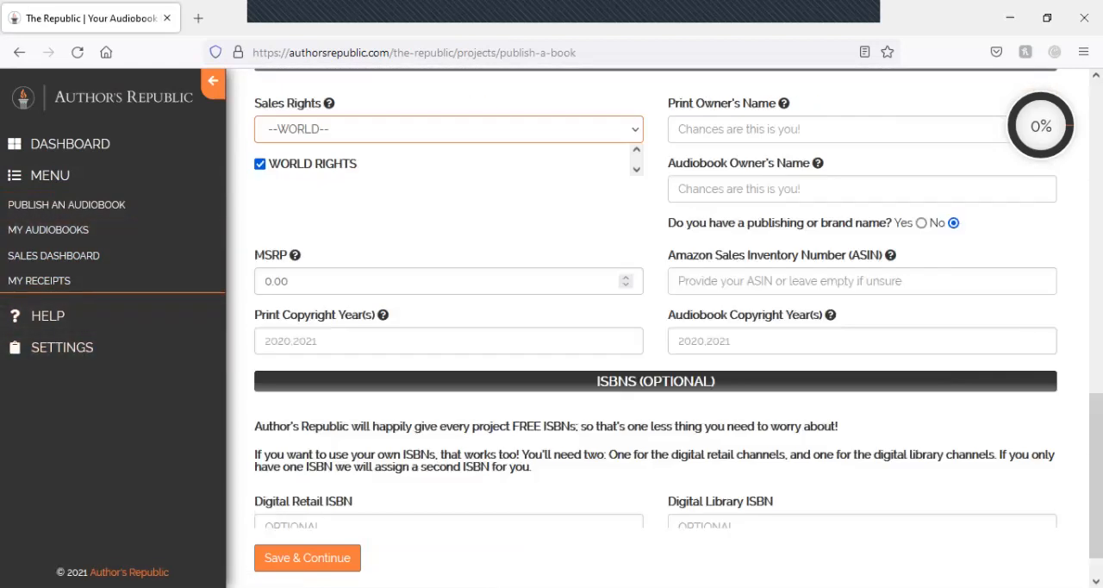
{"action": "scroll", "scroll_direction": "down", "scroll_amount": 3}
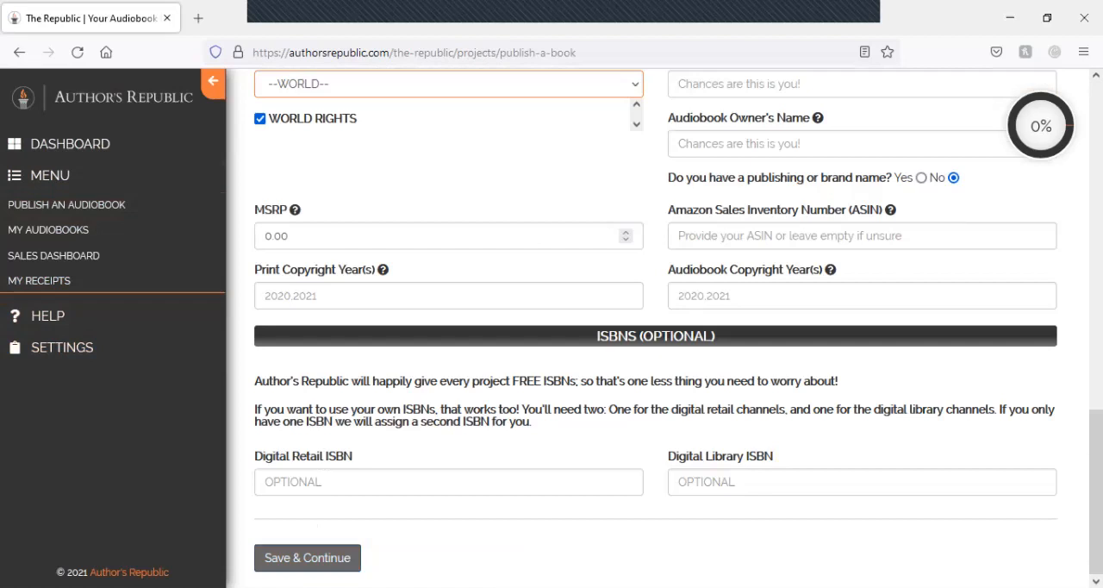
Step: Save & Continue on the empty form and review the required-field errors
{"action": "left_click", "coordinate": [307, 559]}
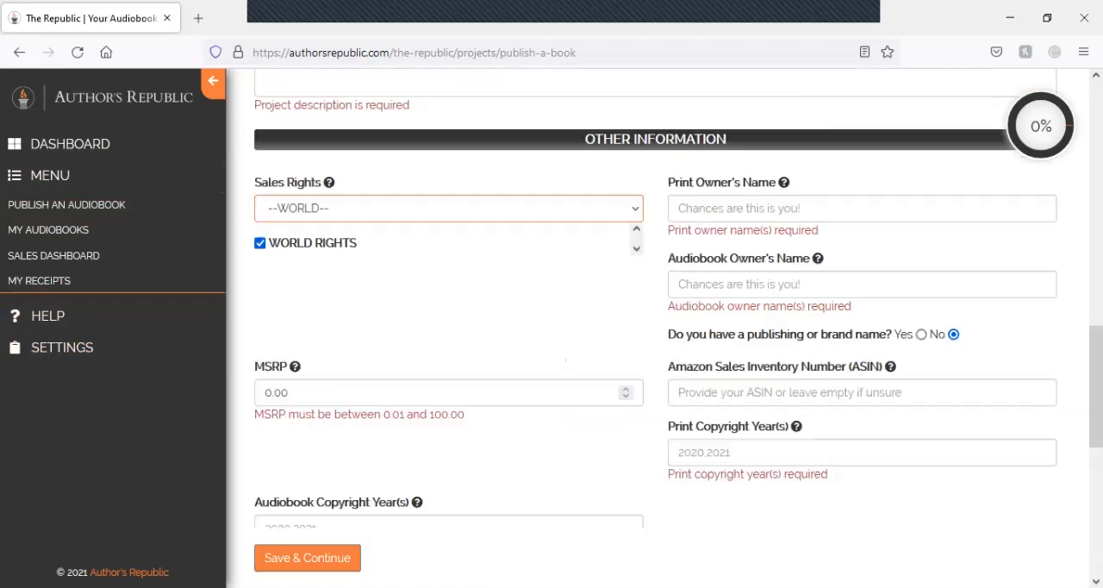
{"action": "scroll", "scroll_direction": "down", "scroll_amount": 3}
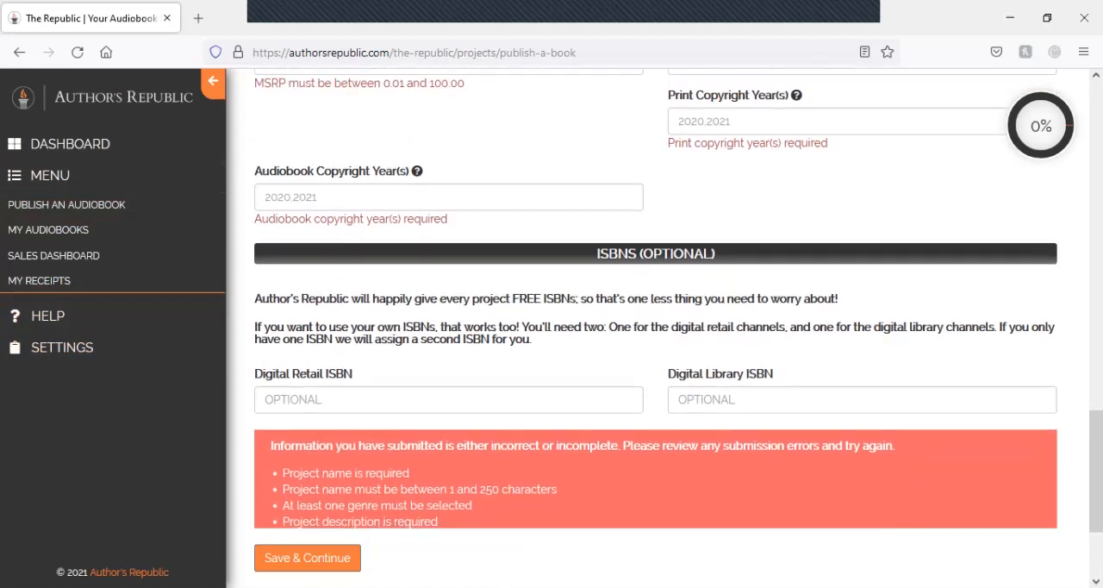
{"action": "scroll", "scroll_direction": "down", "scroll_amount": 3}
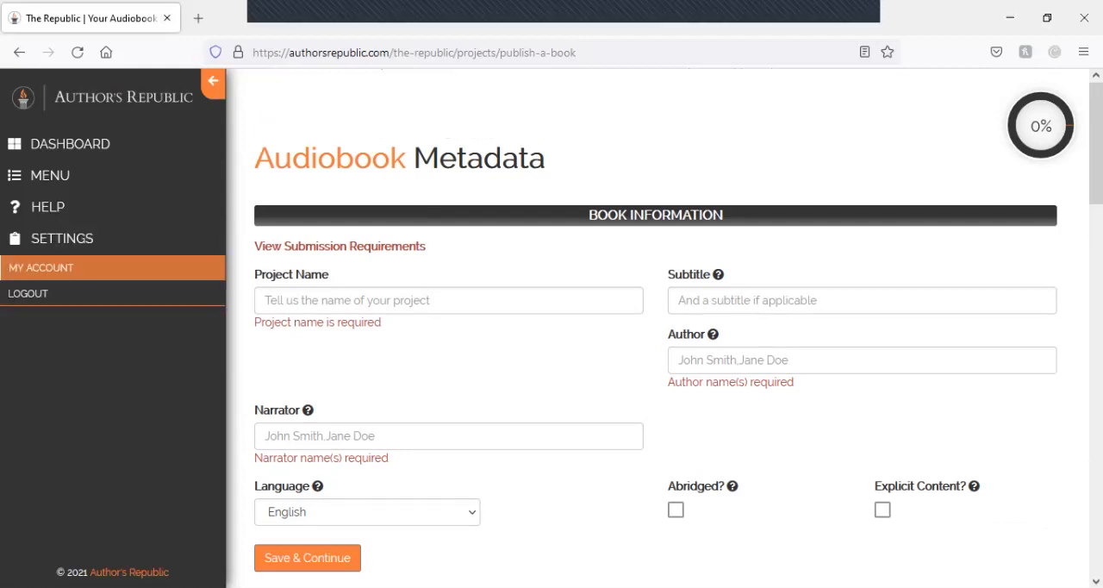
{"action": "mouse_move", "coordinate": [46, 207]}
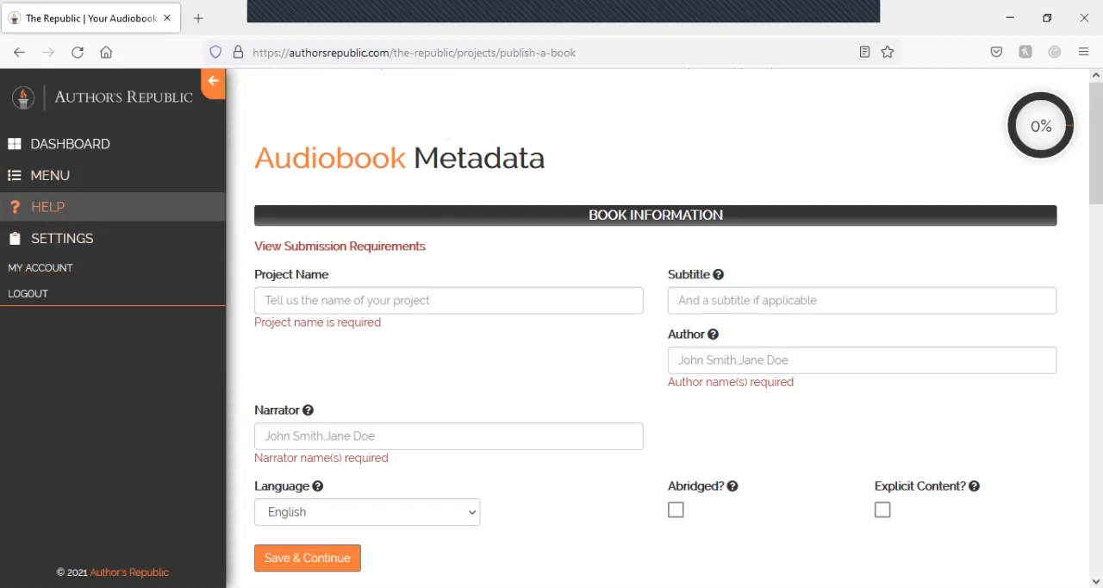
{"action": "left_click", "coordinate": [307, 558]}
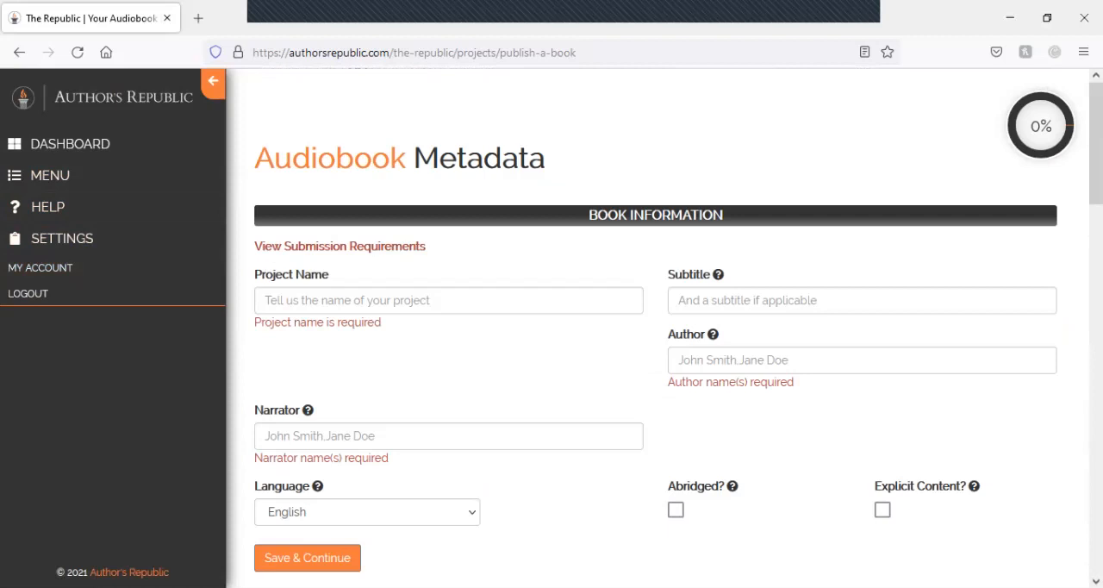
{"action": "mouse_move", "coordinate": [1040, 124]}
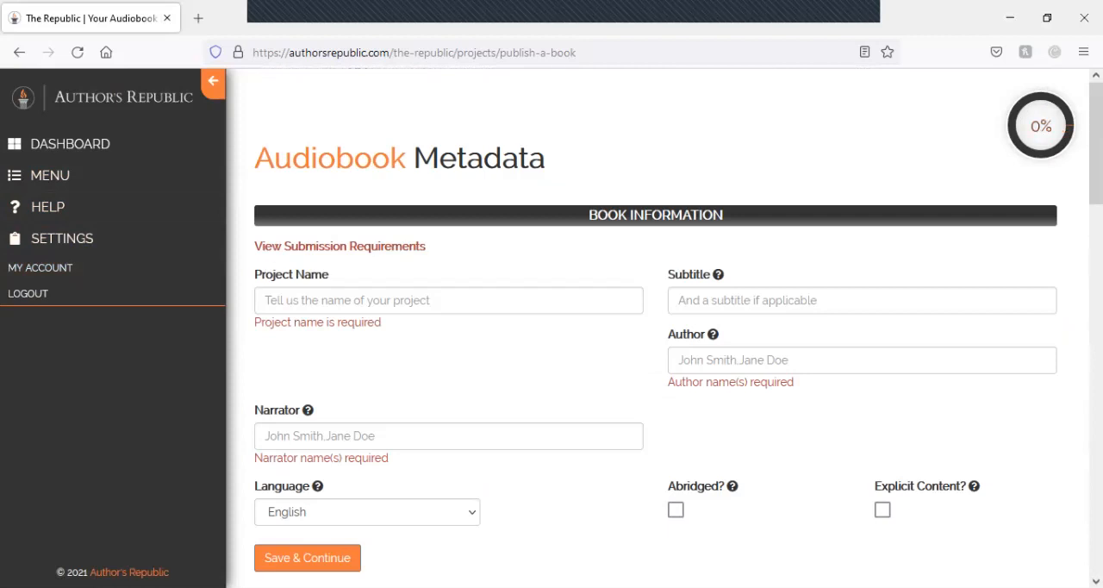
{"action": "left_click", "coordinate": [448, 300]}
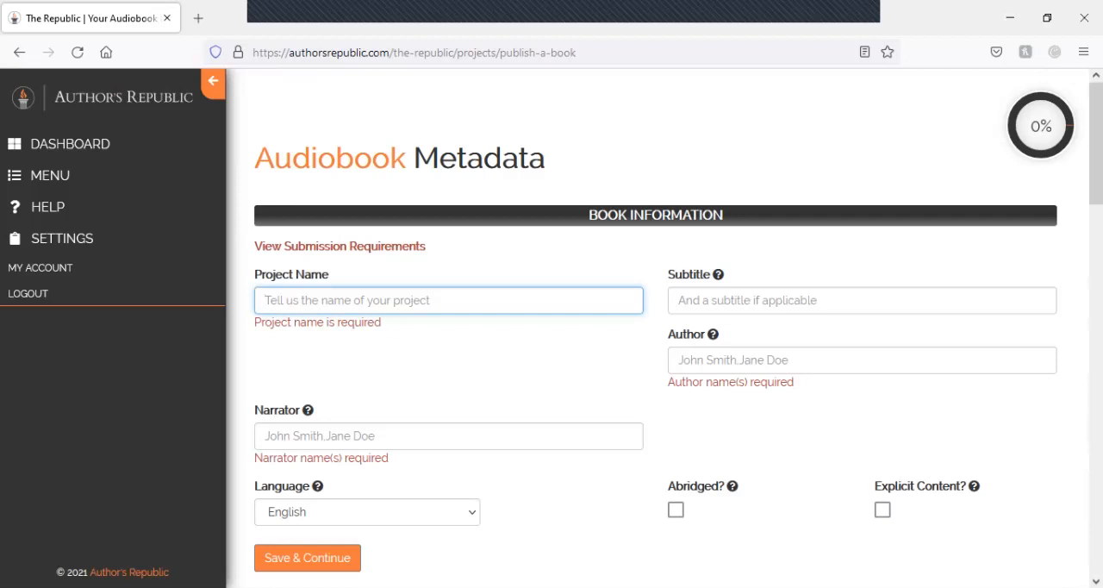
{"action": "left_click", "coordinate": [448, 300]}
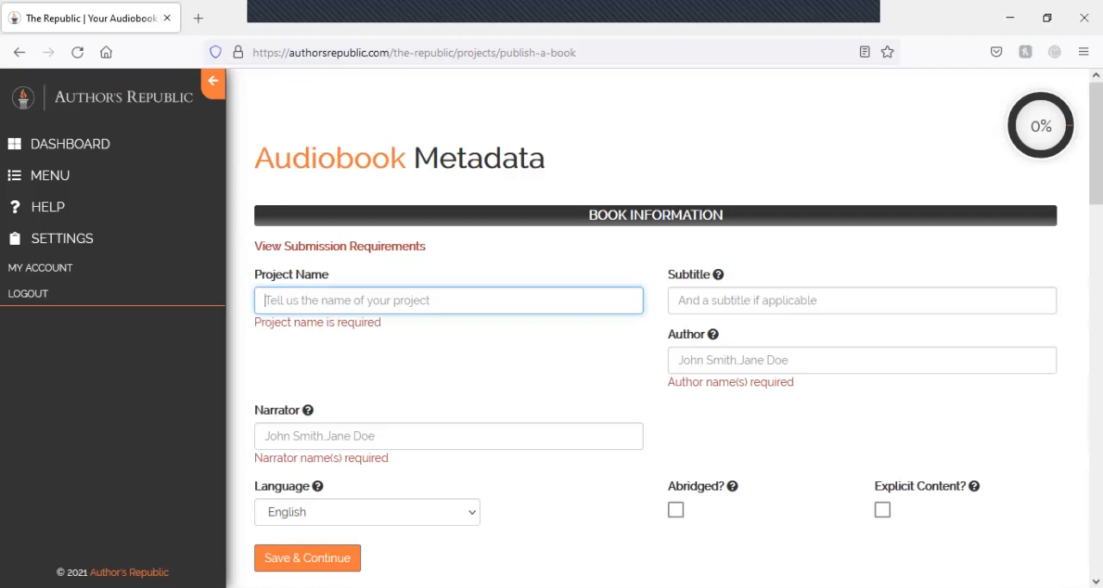